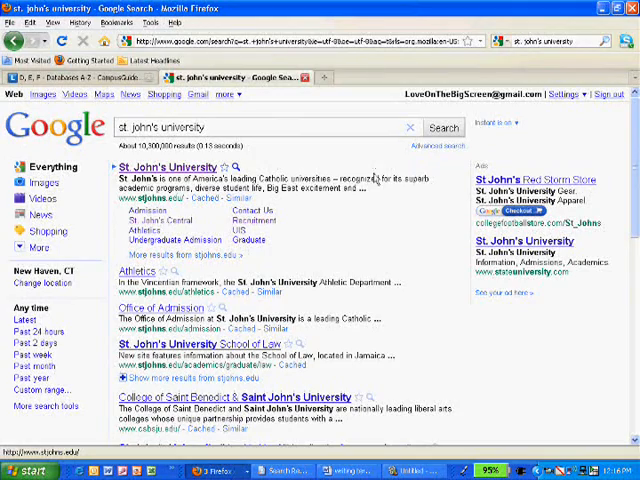
mouse_move(314, 222)
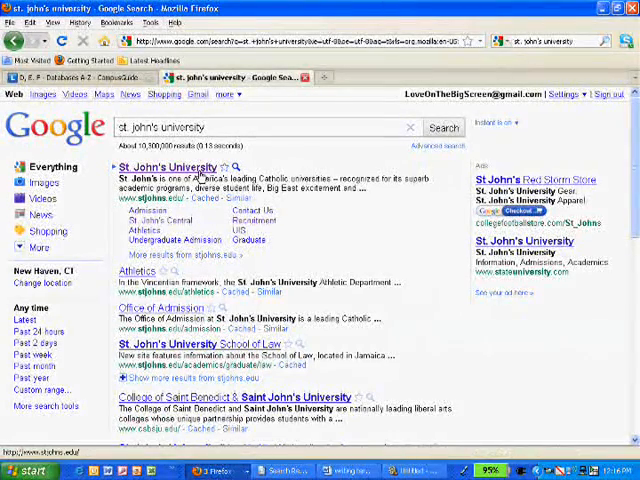
Step: Reach the St. John's University Libraries Databases A-Z list via Academics & Schools > Libraries
click(174, 168)
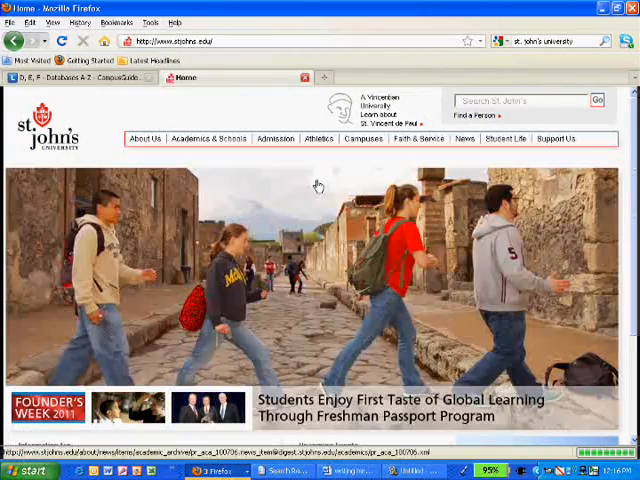
click(208, 138)
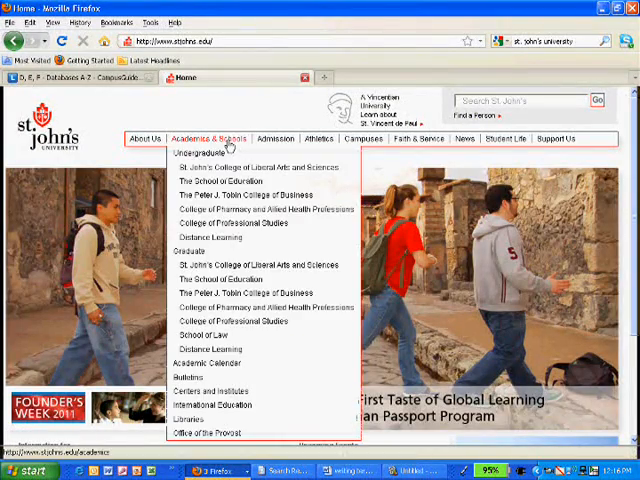
click(188, 420)
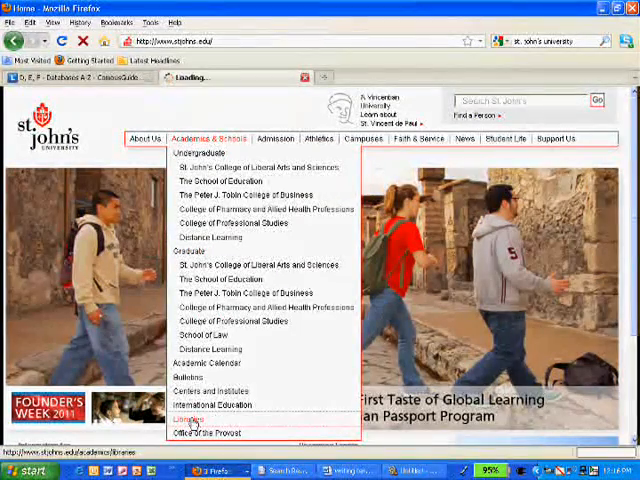
click(190, 420)
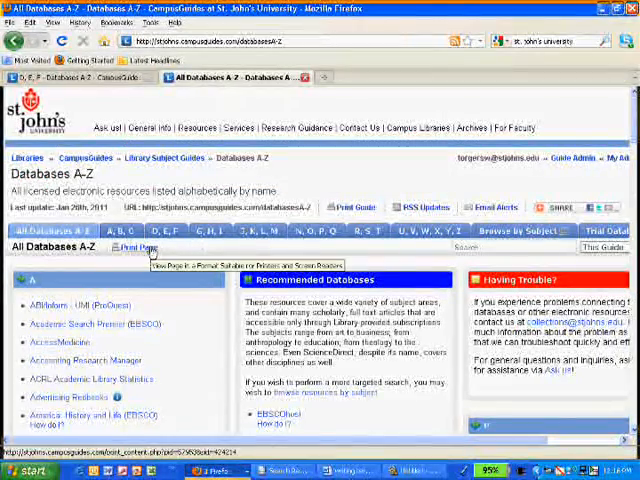
Step: Enter Academic Search Premier through the EBSCO Databases selection to its Advanced Search page
click(162, 230)
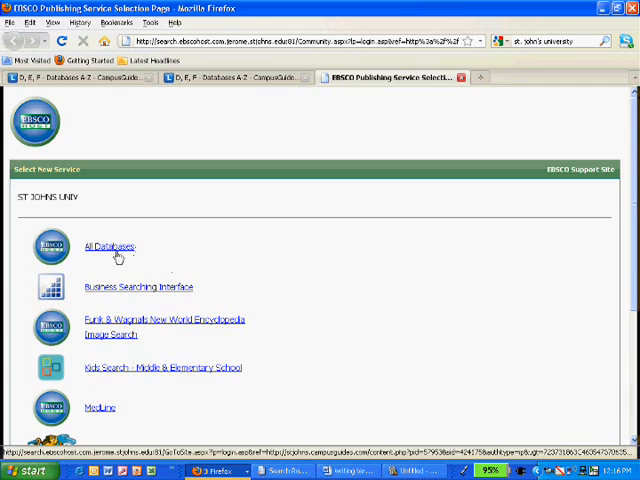
click(108, 246)
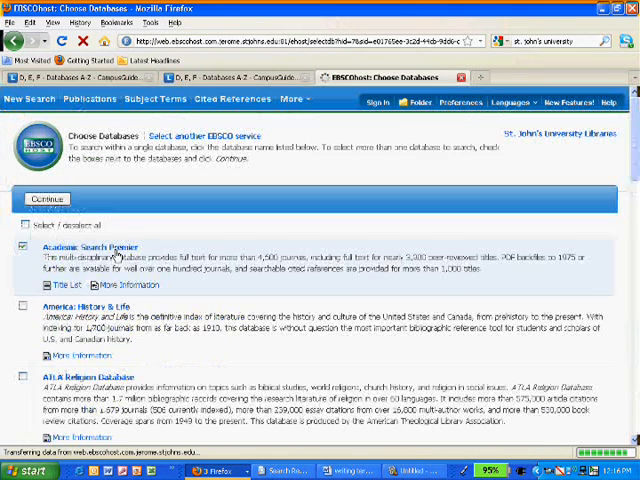
click(46, 198)
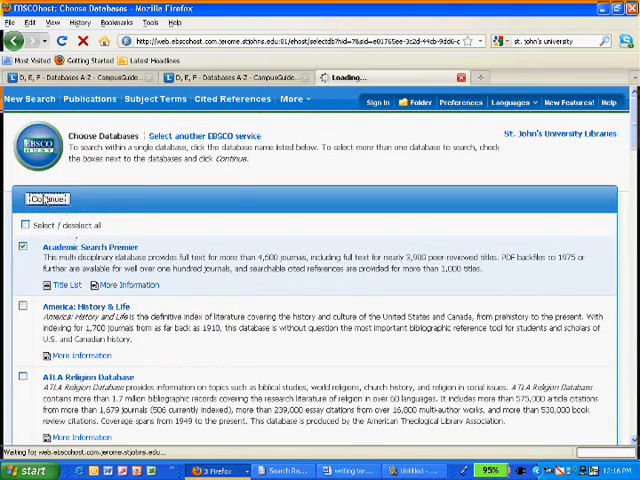
click(48, 198)
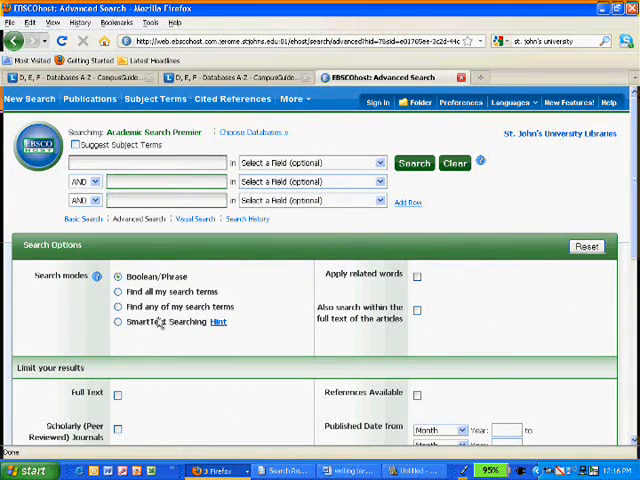
Step: Limit results to Full Text and Scholarly (Peer Reviewed) Journals
click(116, 392)
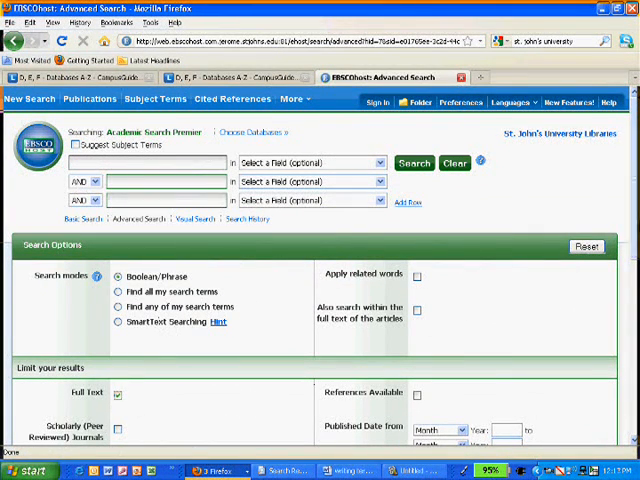
scroll(down, 3)
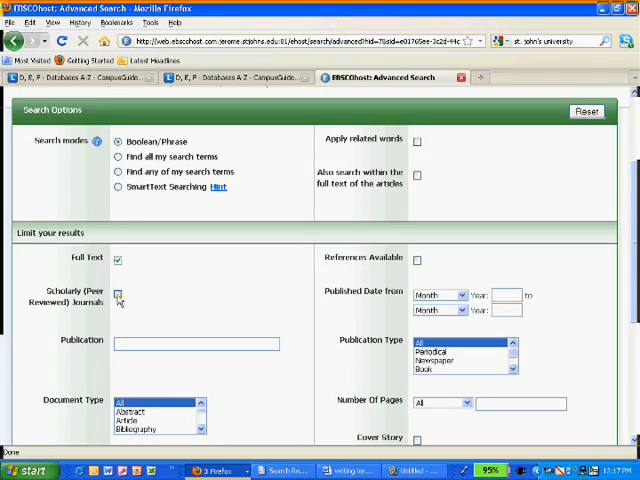
click(116, 294)
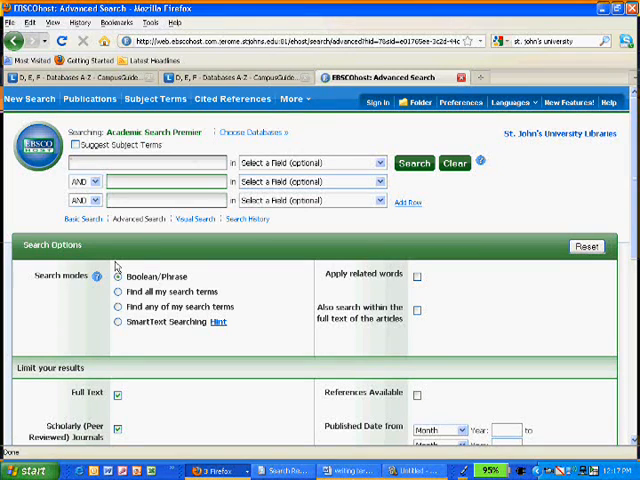
Step: Search for reality television, returning 235 full-text peer-reviewed results
text(reality television)
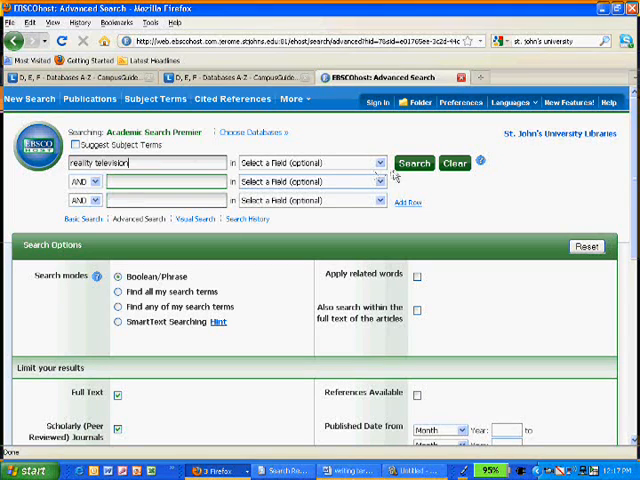
click(412, 162)
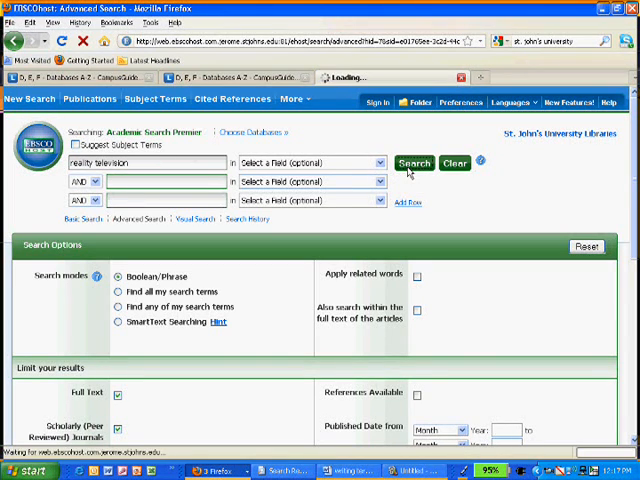
click(414, 164)
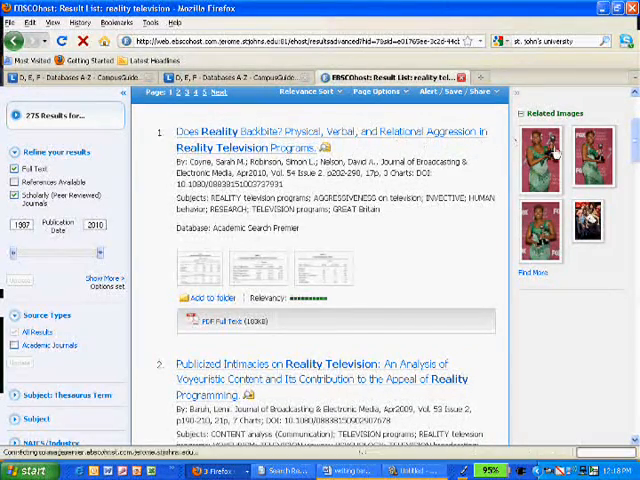
Step: Bring up the PDF Full Text of 'Does Reality Backbite?' from the result list
scroll(down, 3)
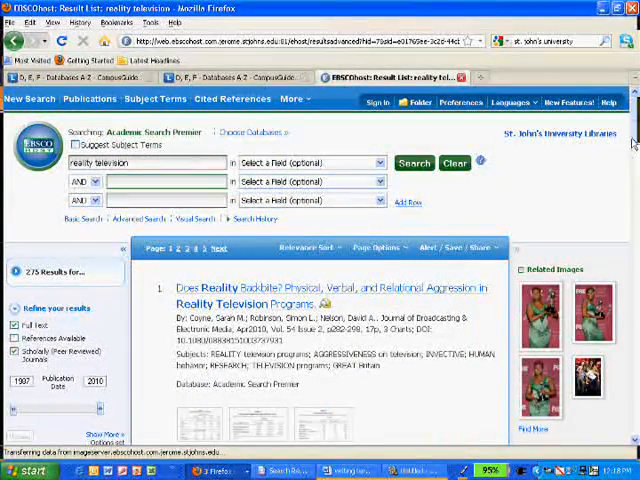
scroll(down, 3)
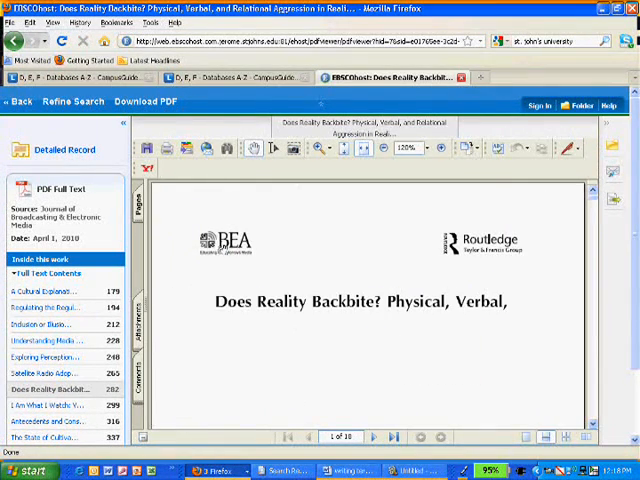
Step: Page through the article PDF toward its Save a Copy option
scroll(down, 3)
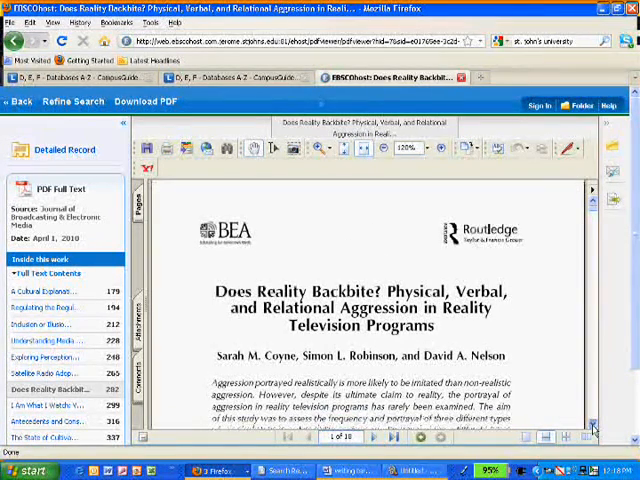
scroll(down, 3)
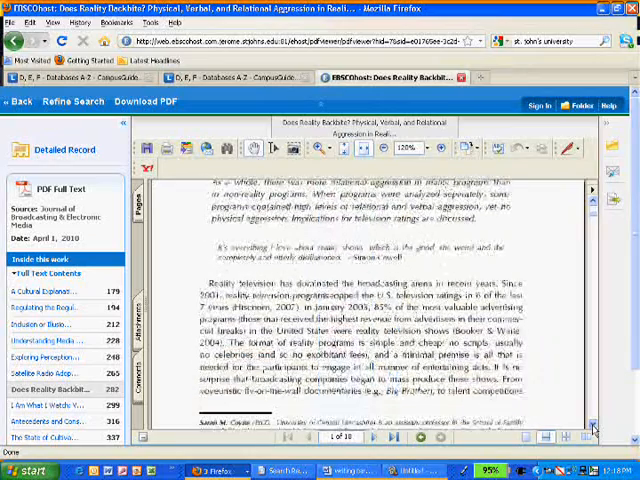
scroll(down, 3)
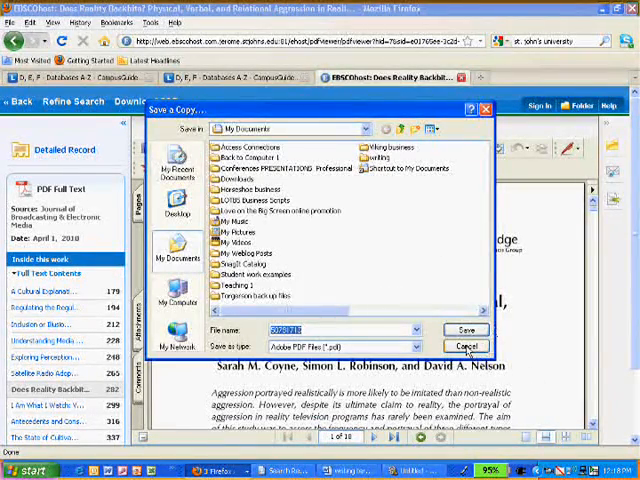
Step: Save a copy of the article PDF to My Documents
click(464, 346)
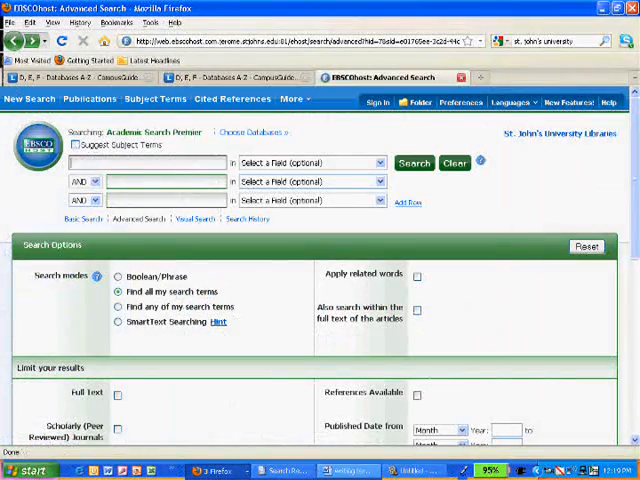
Step: Run a trial search for norwegian, then search father AND daughters and return to Advanced Search
click(360, 472)
text(norwegian)
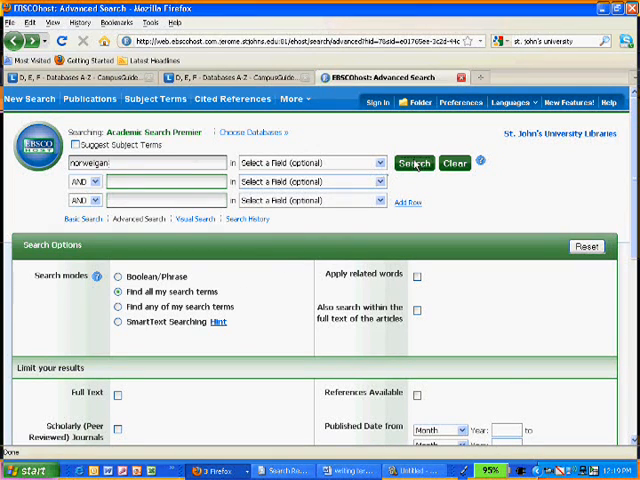
click(412, 162)
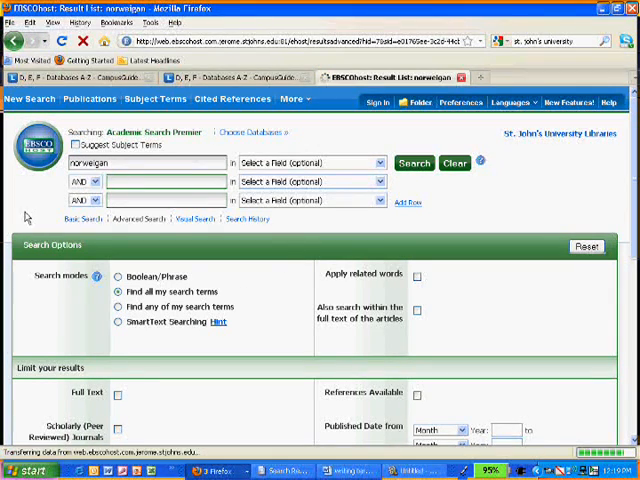
click(412, 164)
text(daughters)
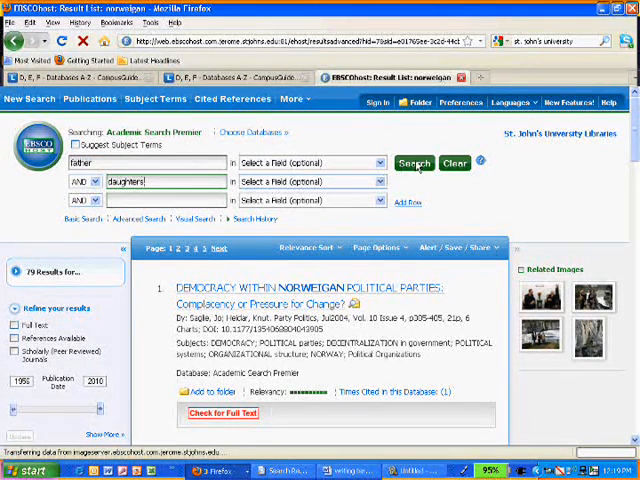
click(412, 164)
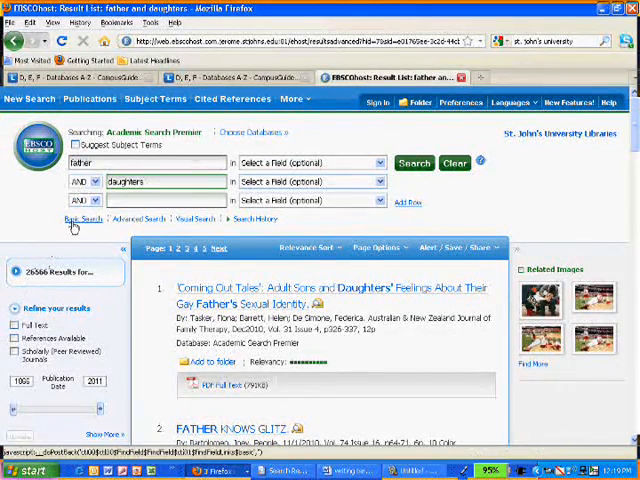
click(134, 220)
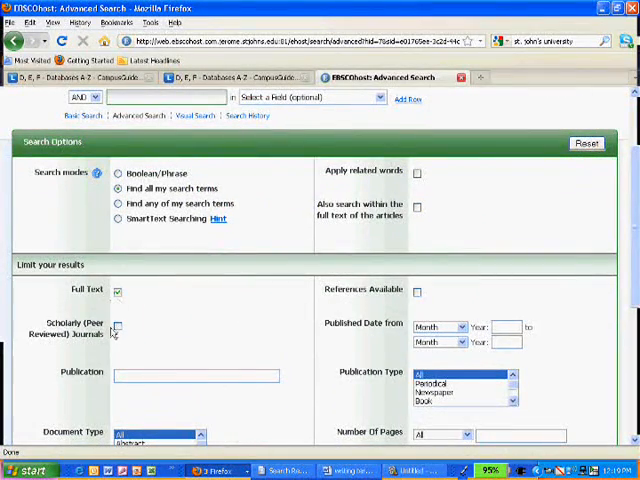
Step: Add the Scholarly (Peer Reviewed) Journals limit alongside Full Text
click(116, 328)
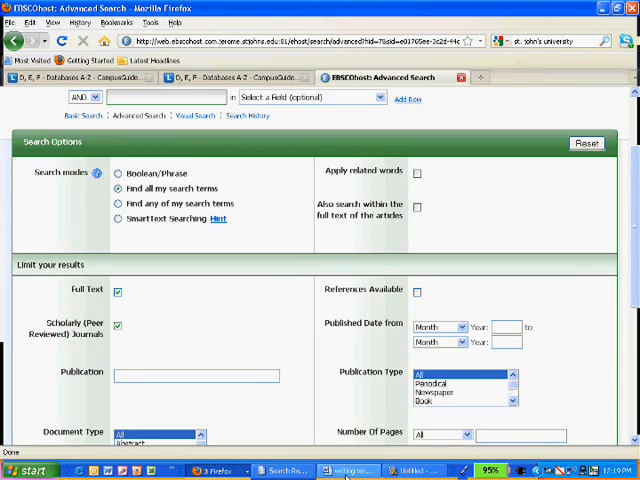